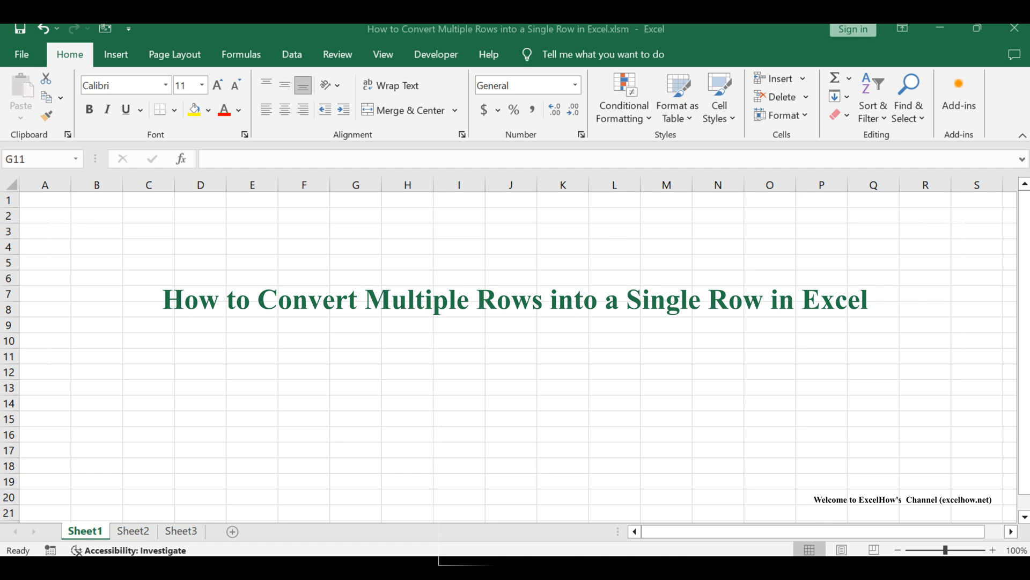
# Look over Sheet2's five-row Product and Sales list, then switch to the empty Sheet3
pyautogui.click(132, 531)
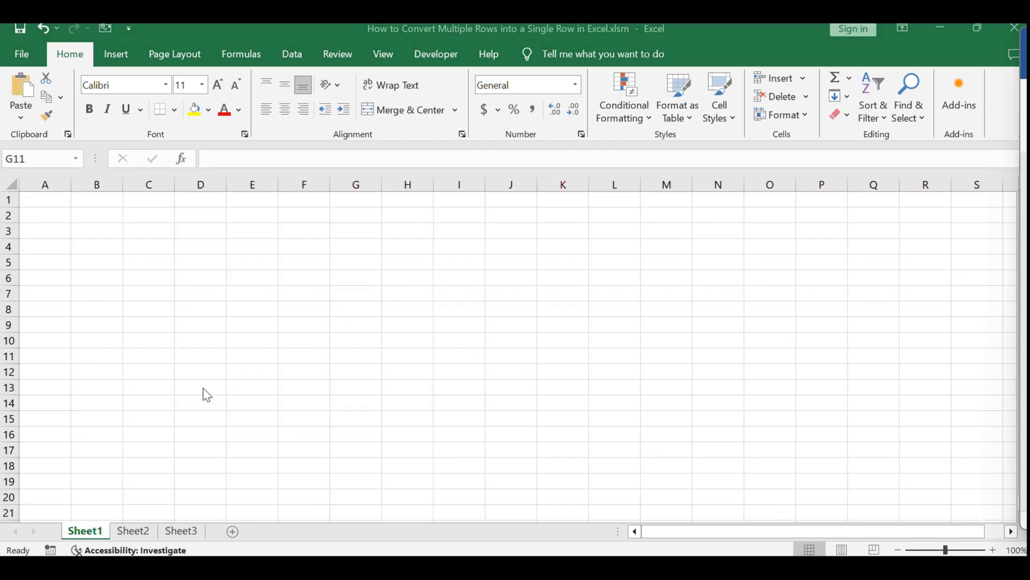
pyautogui.click(133, 531)
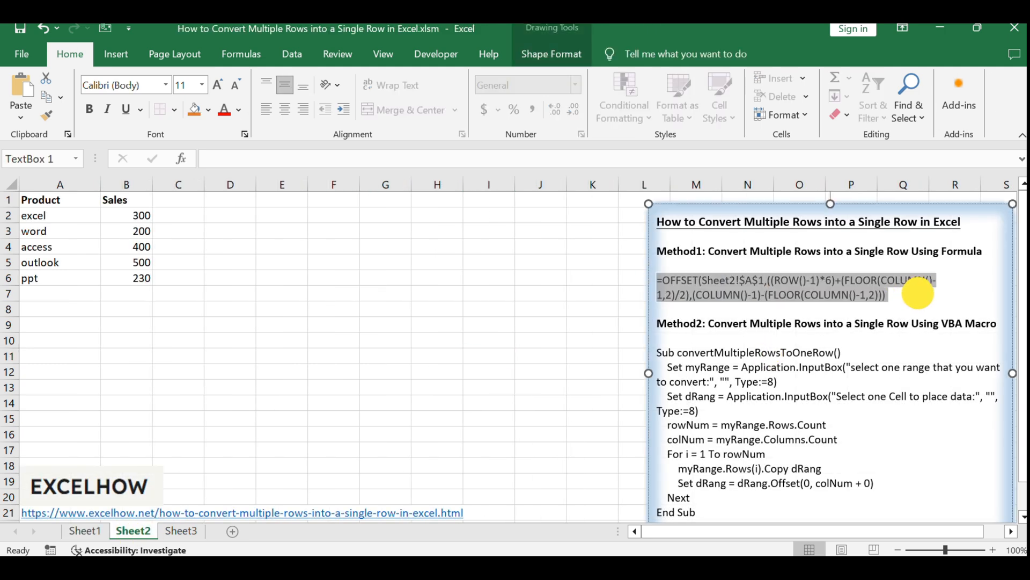
pyautogui.click(888, 294)
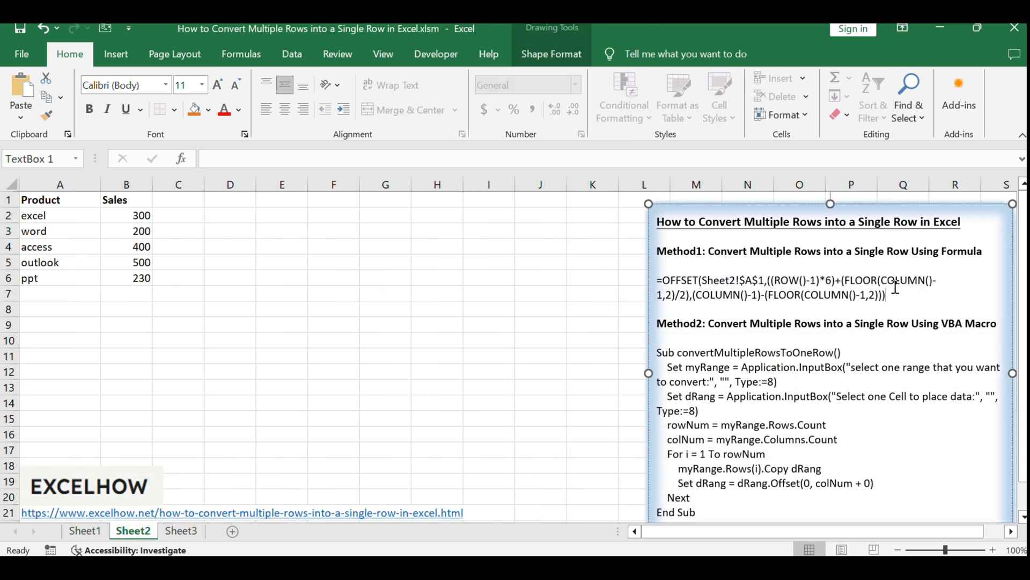
pyautogui.click(230, 309)
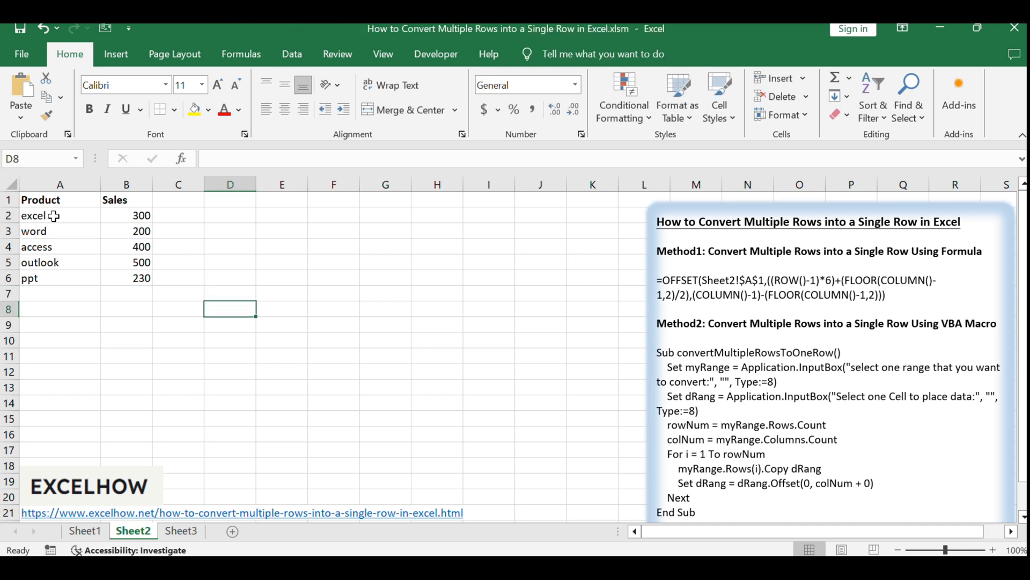
pyautogui.click(126, 277)
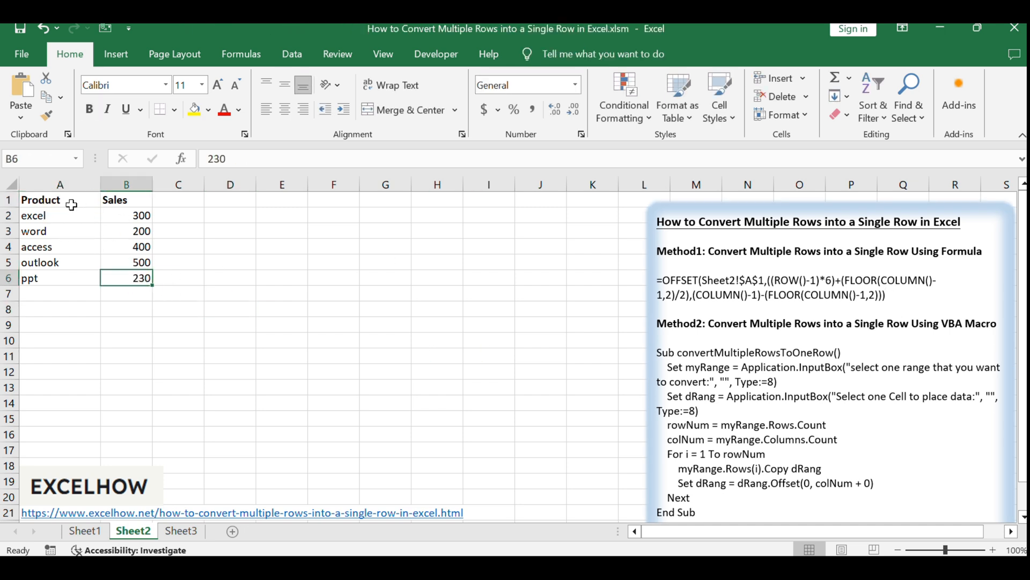
pyautogui.click(230, 340)
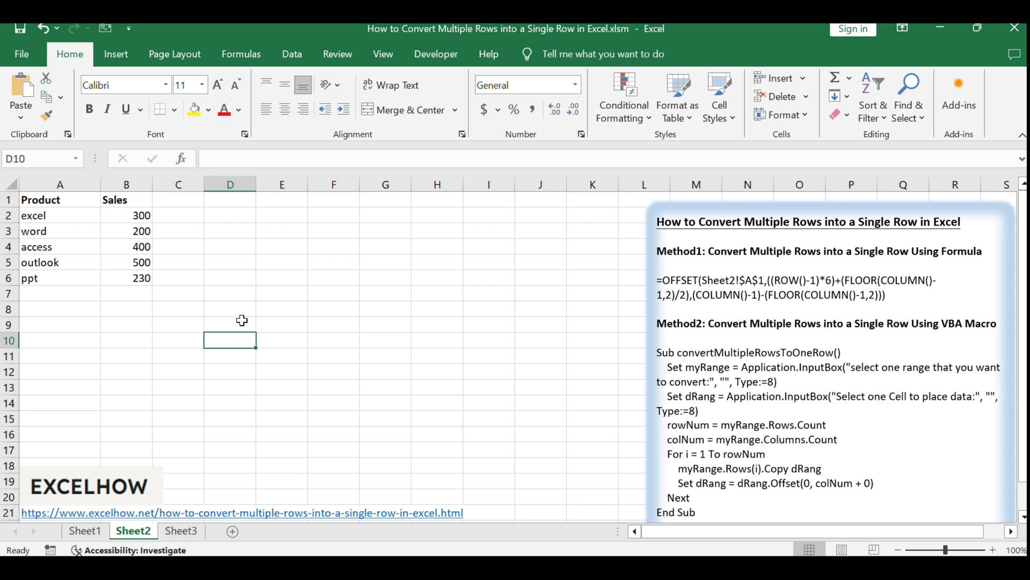
pyautogui.moveTo(240, 315)
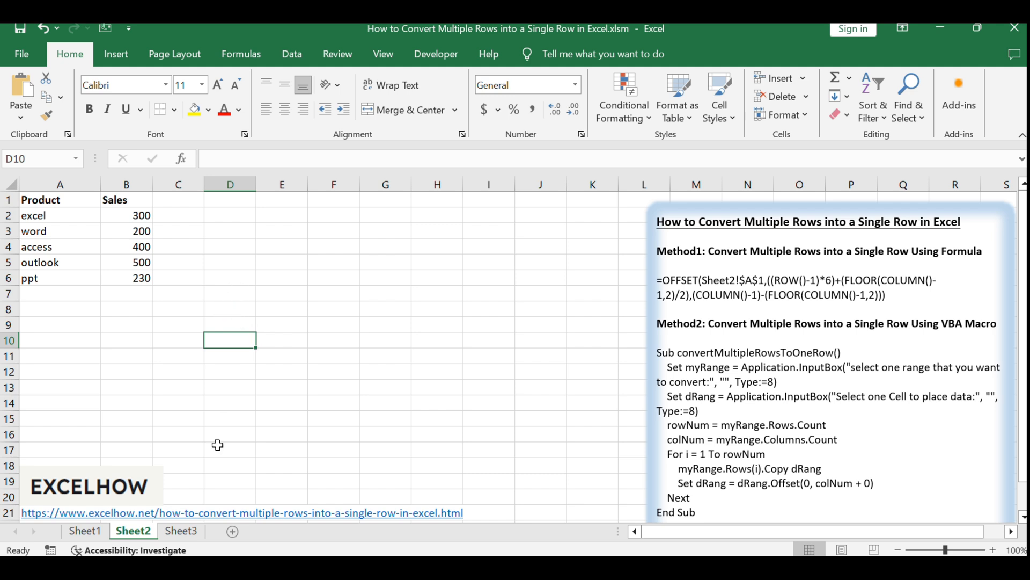
pyautogui.click(181, 530)
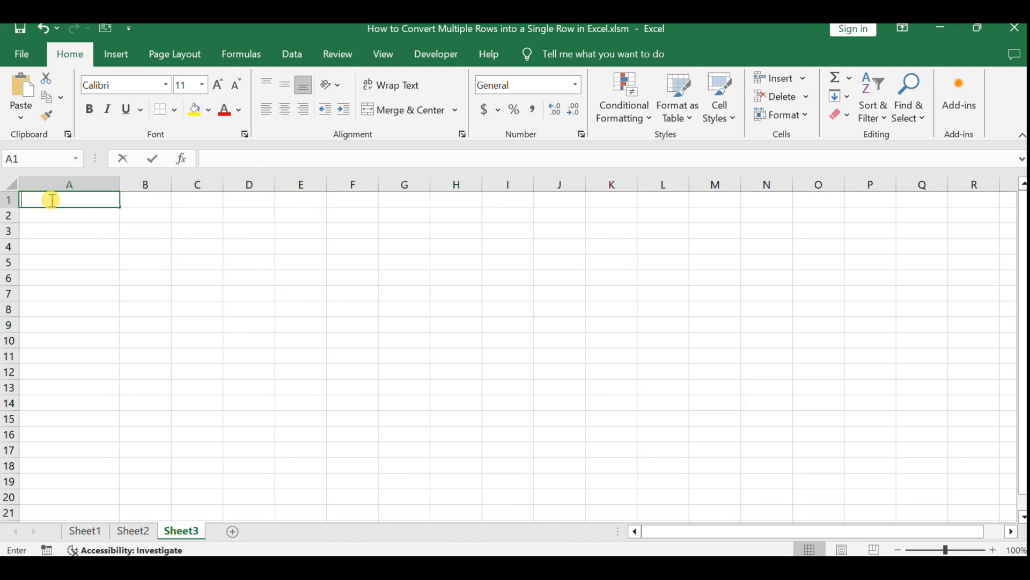
# Enter the OFFSET formula in A1 so it returns Product from Sheet2, then go to Sheet1
pyautogui.write('=OFFSET(Sheet2!$A$1,((ROW()-1)*6)+(FLOOR(COLUMN()-1,2)/2),(COLUMN()-1)-(FLOOR(COLUMN()-1,2)))')
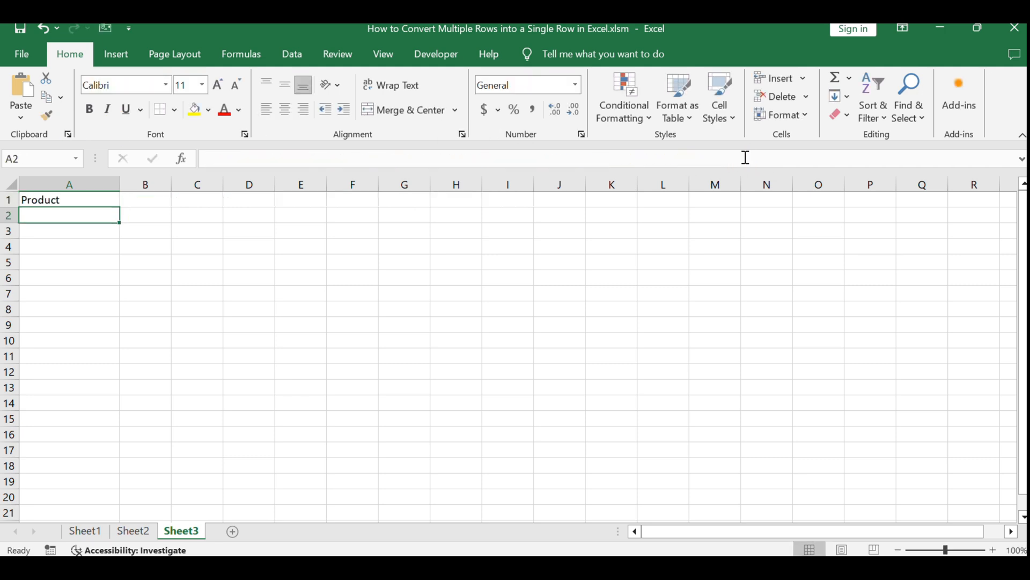
pyautogui.click(69, 200)
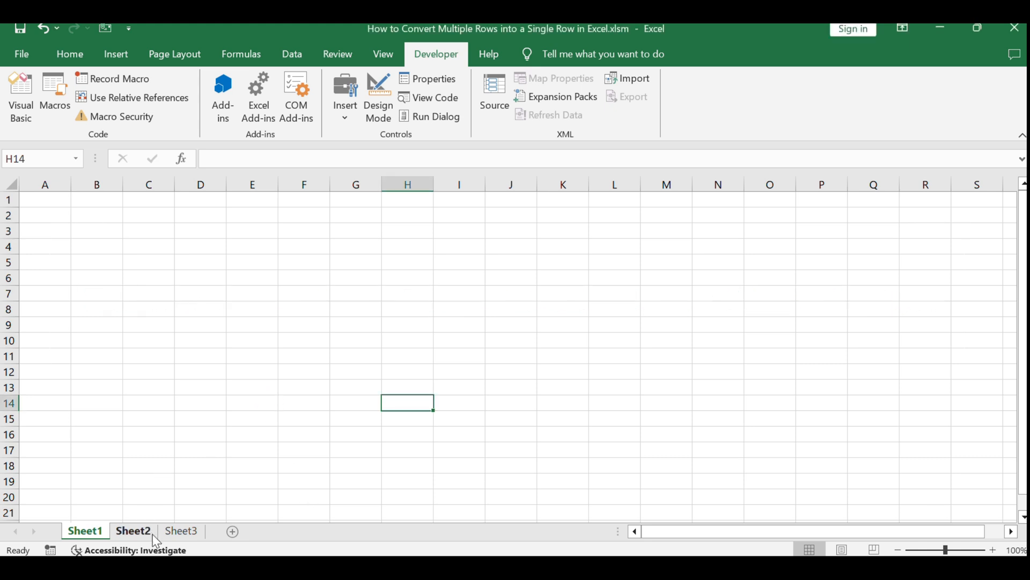
# Return to the Sheet2 table and bring up the Visual Basic editor with Alt+F11
pyautogui.click(133, 530)
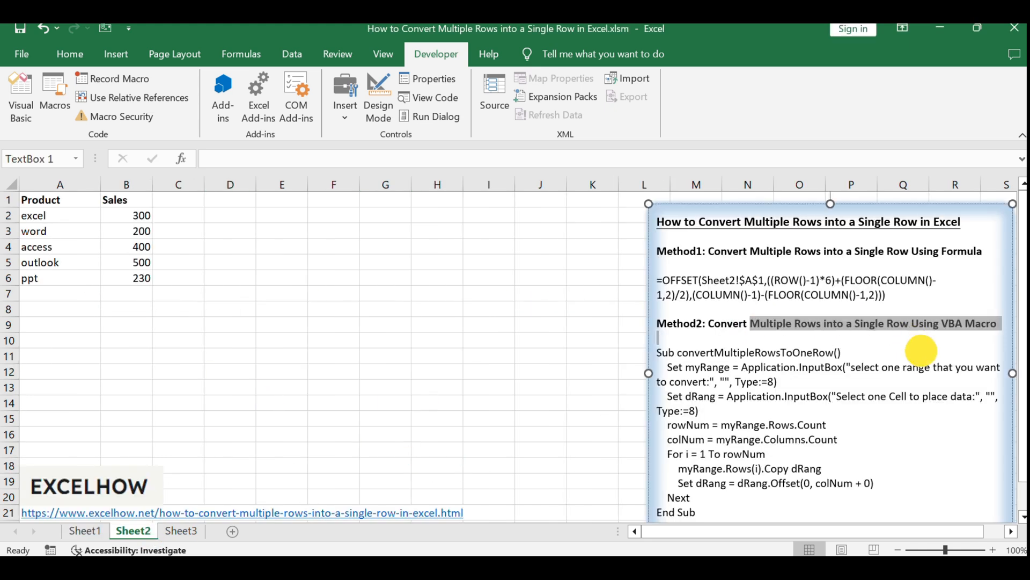
pyautogui.click(839, 439)
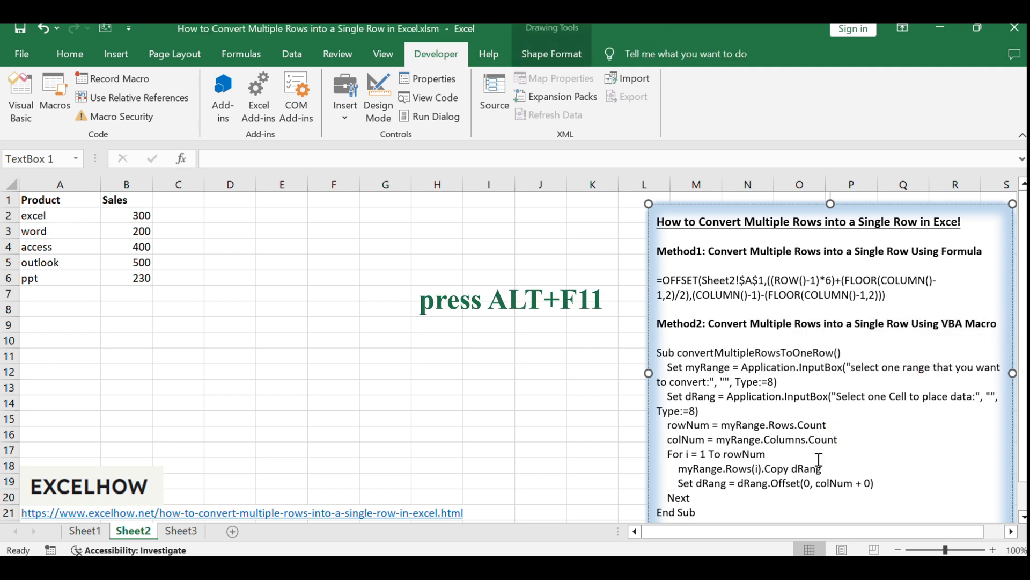
pyautogui.click(281, 386)
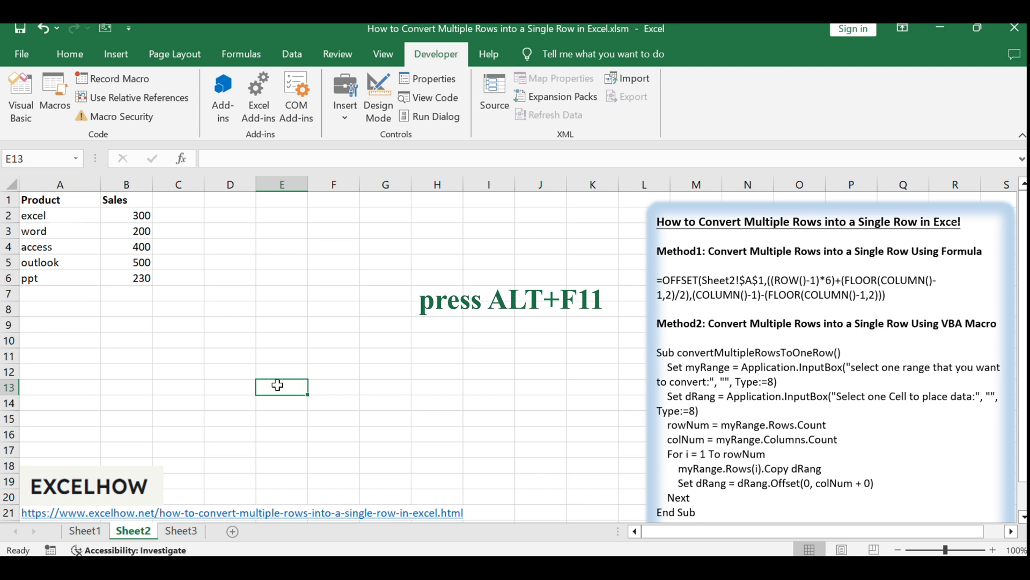
pyautogui.press('alt+F11')
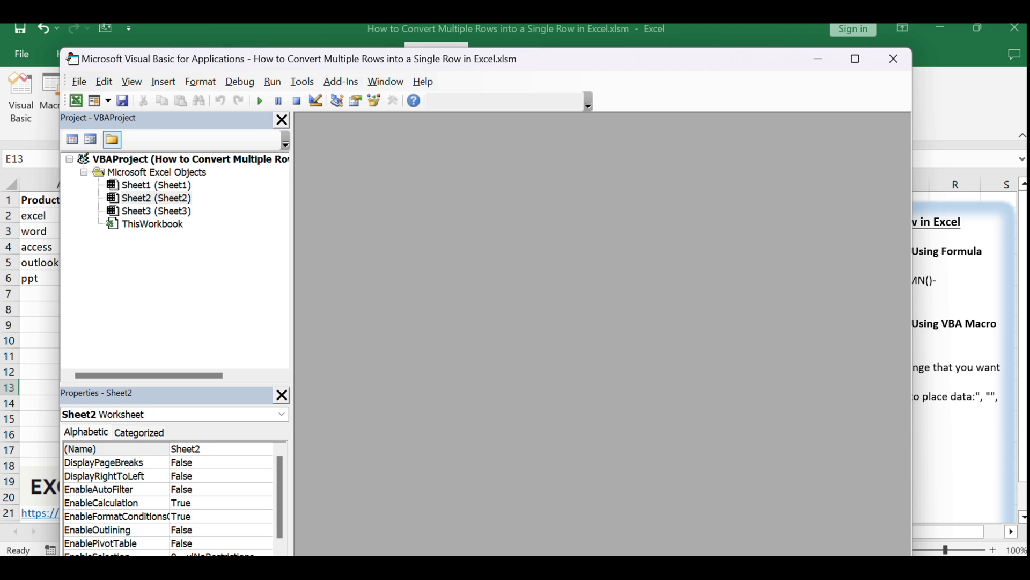
# Insert a new Module1 into the project for the convertMultipleRowsToOneRow code
pyautogui.click(163, 80)
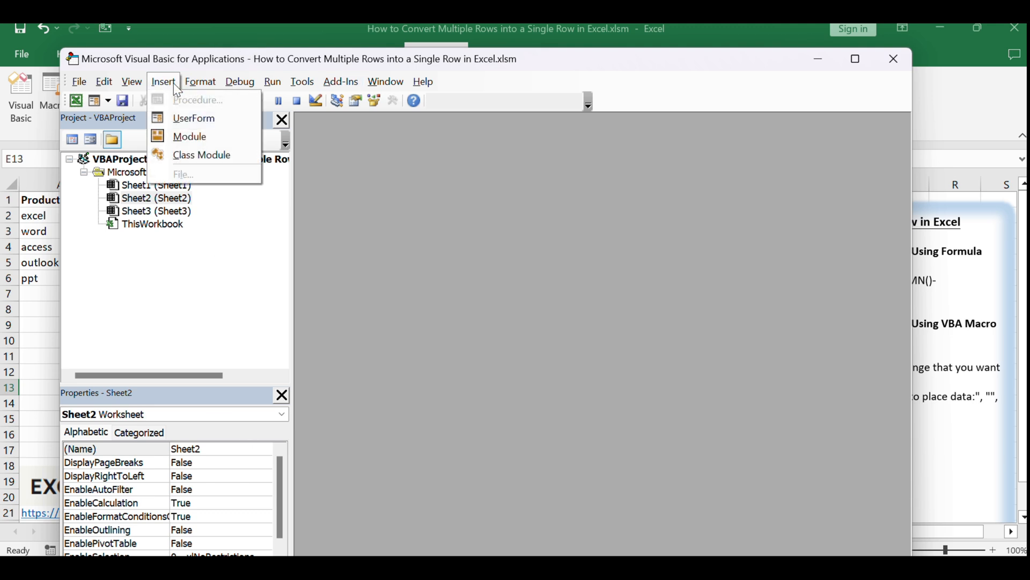
pyautogui.click(189, 136)
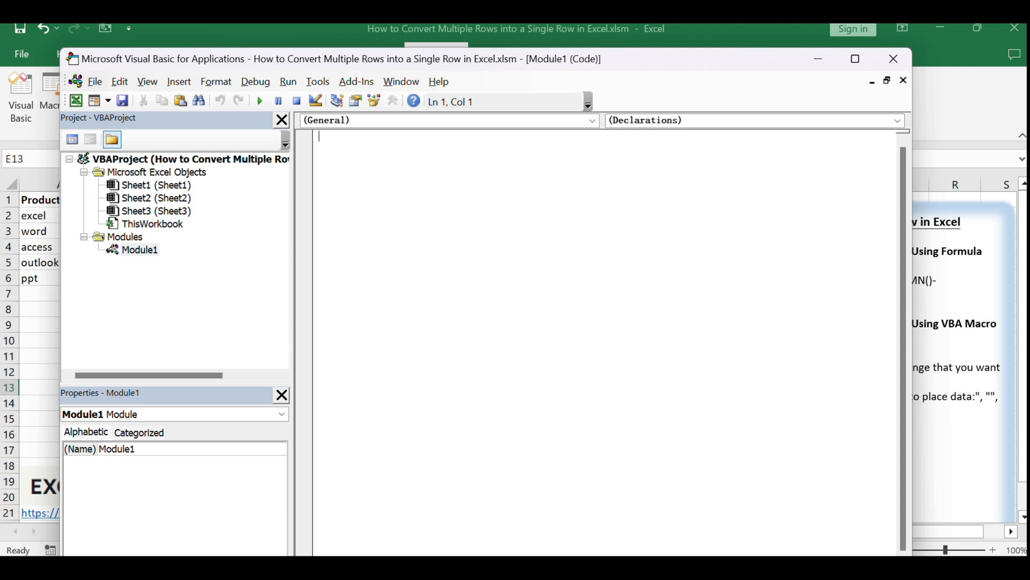
pyautogui.moveTo(573, 344)
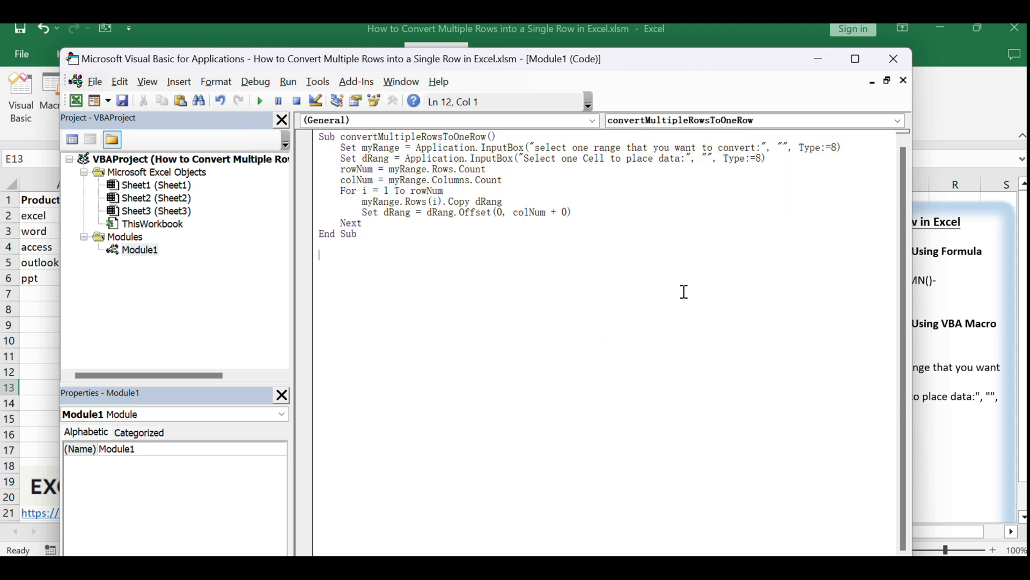
pyautogui.moveTo(122, 99)
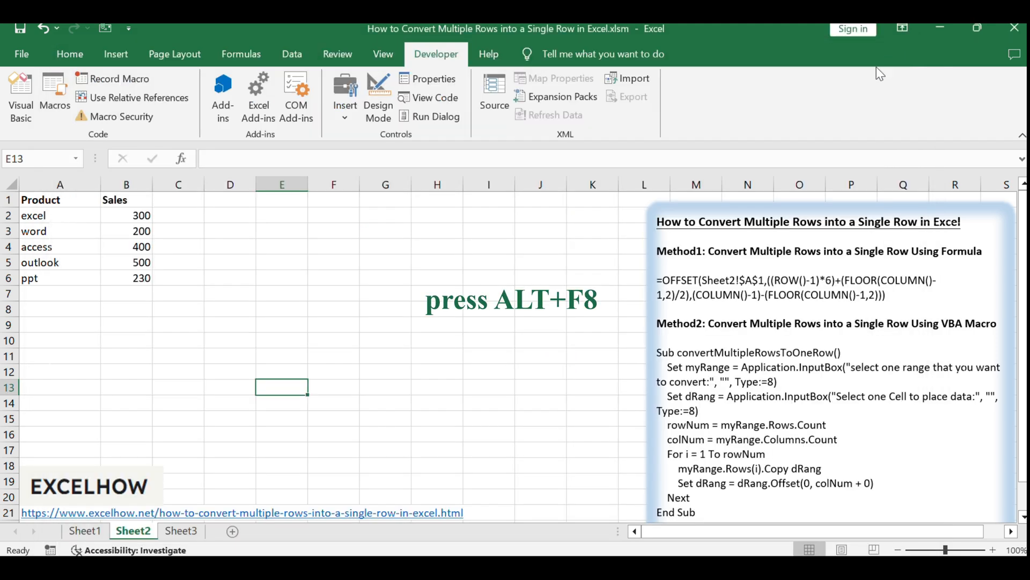
# Run the convertMultipleRowsToOneRow macro from the Alt+F8 macro list
pyautogui.press('alt+F8')
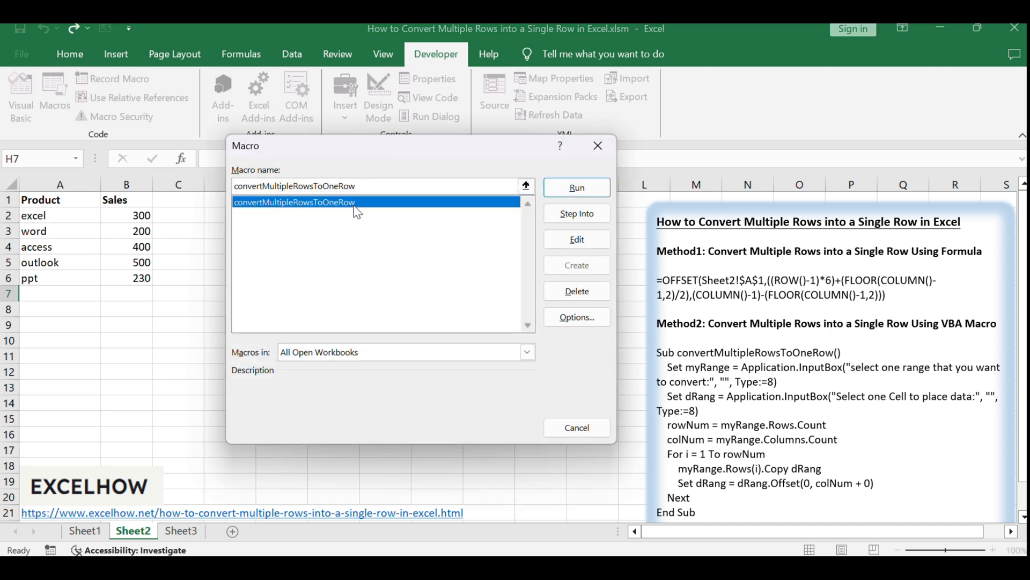
pyautogui.click(577, 186)
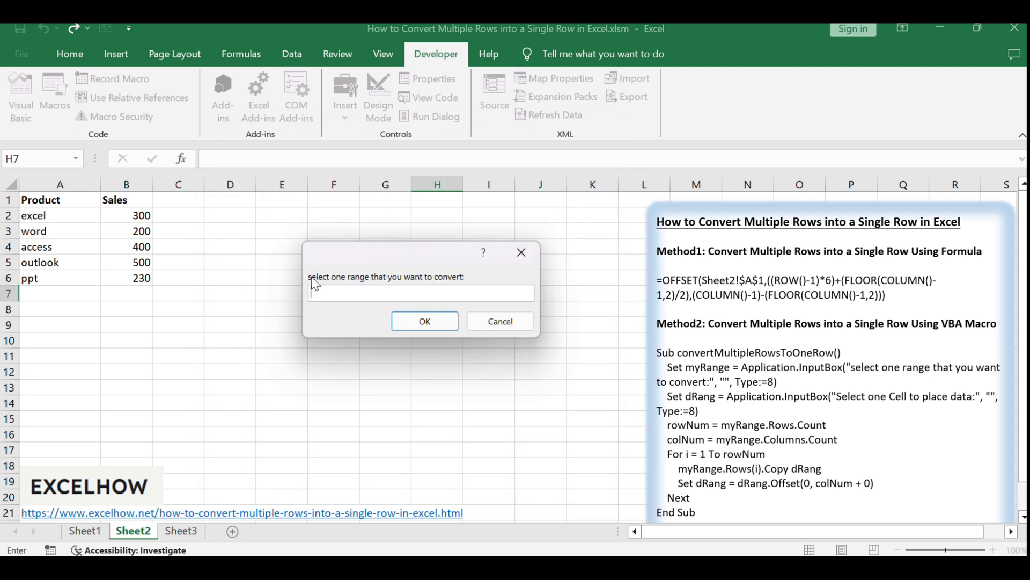
# Give the macro A1:B6 as the range and D1 as the destination to flatten the table
pyautogui.moveTo(40, 200); pyautogui.dragTo(141, 277)
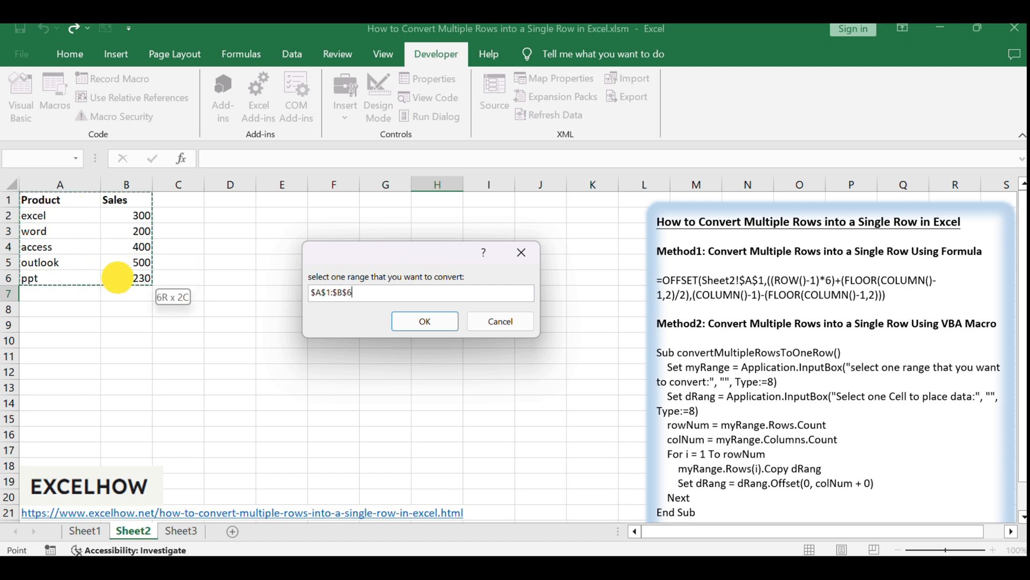
pyautogui.click(424, 321)
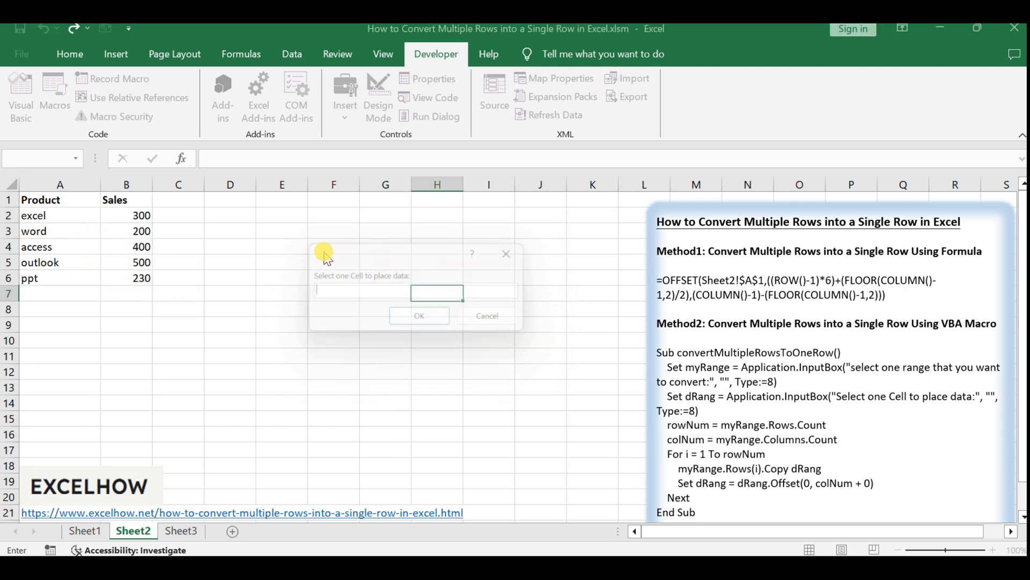
pyautogui.click(229, 200)
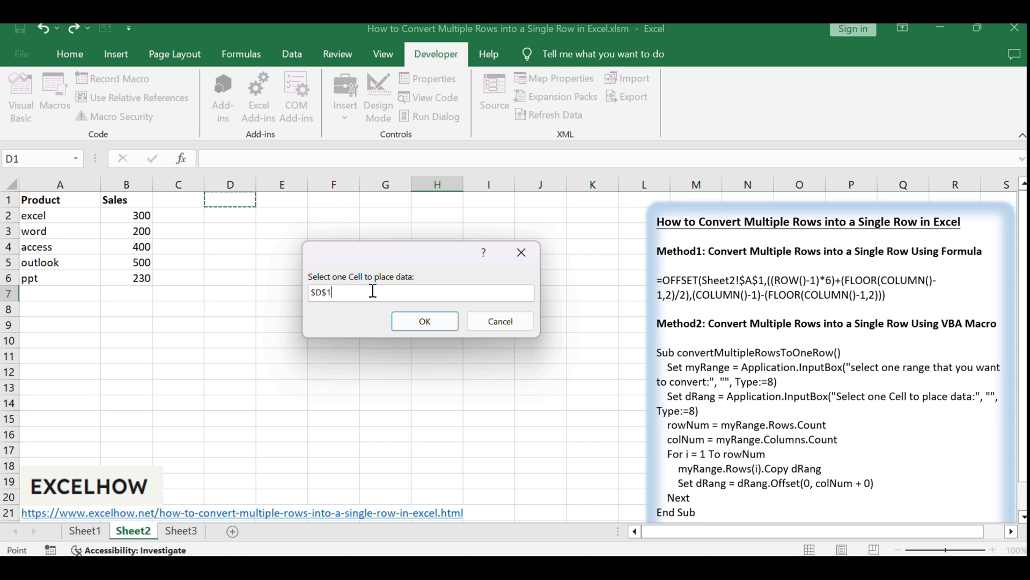
pyautogui.click(425, 321)
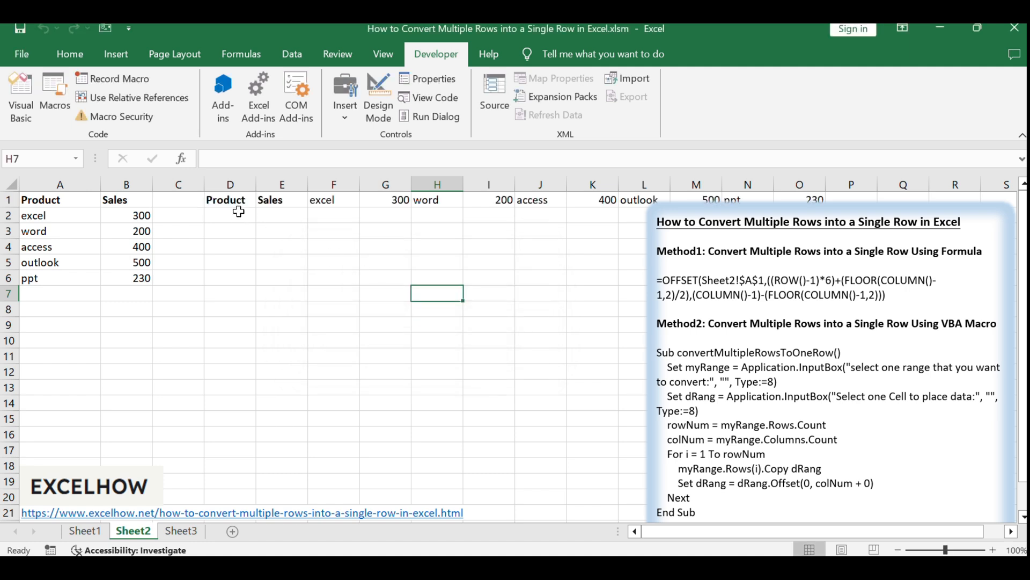
pyautogui.click(437, 355)
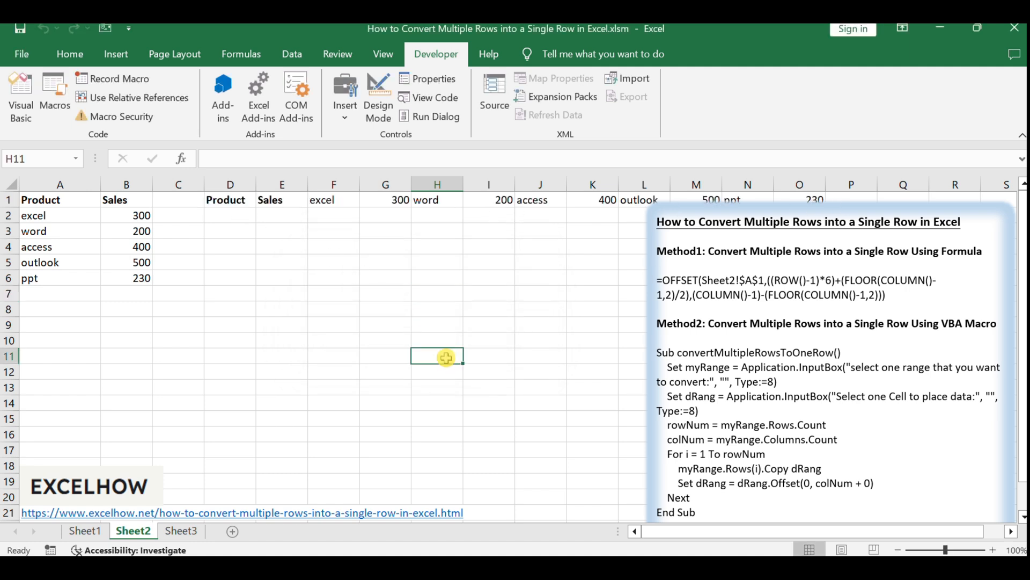
pyautogui.click(540, 309)
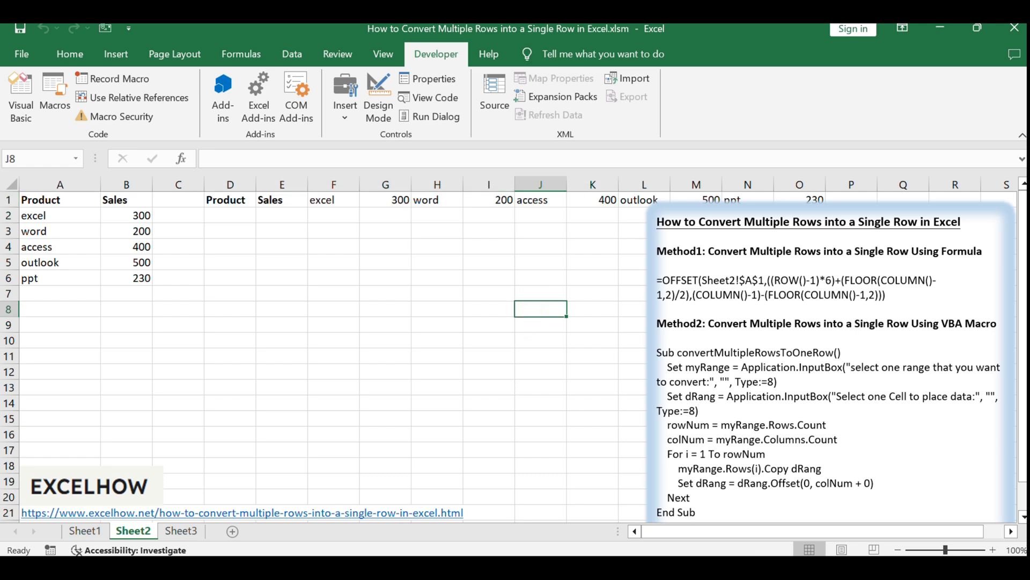